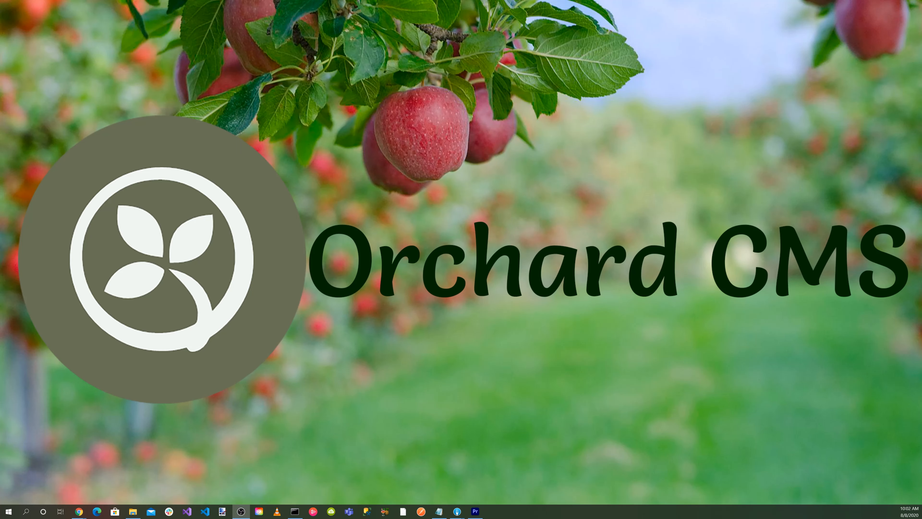
Show the smtp4dev GitHub project page, then bring the administrator Command Prompt forward.
left_click(79, 510)
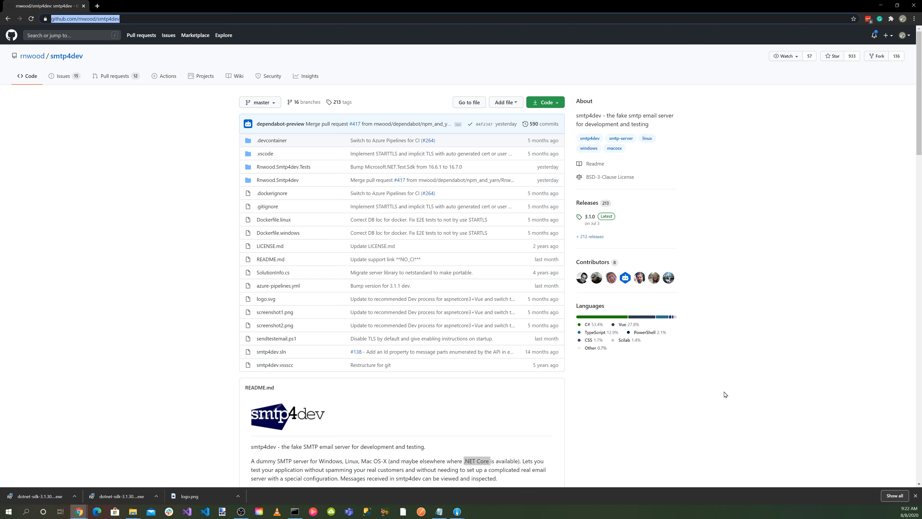
left_click(294, 511)
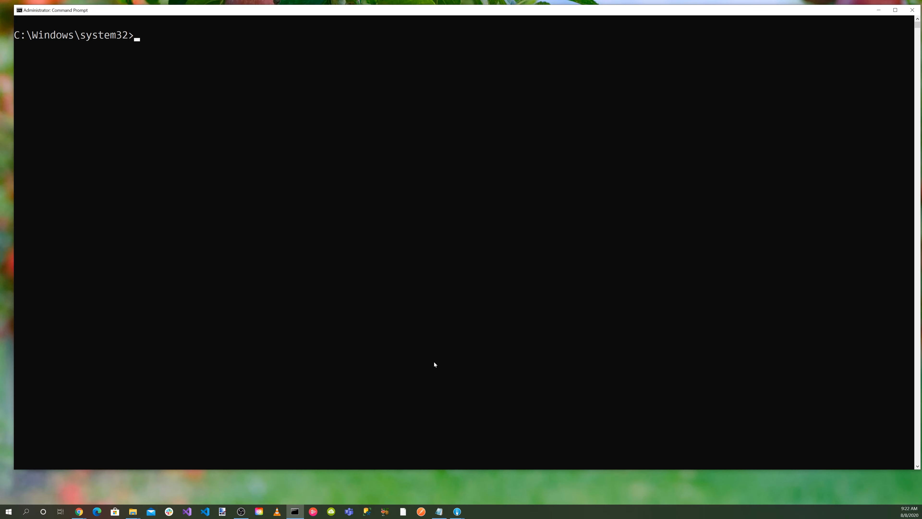
mouse_move(565, 381)
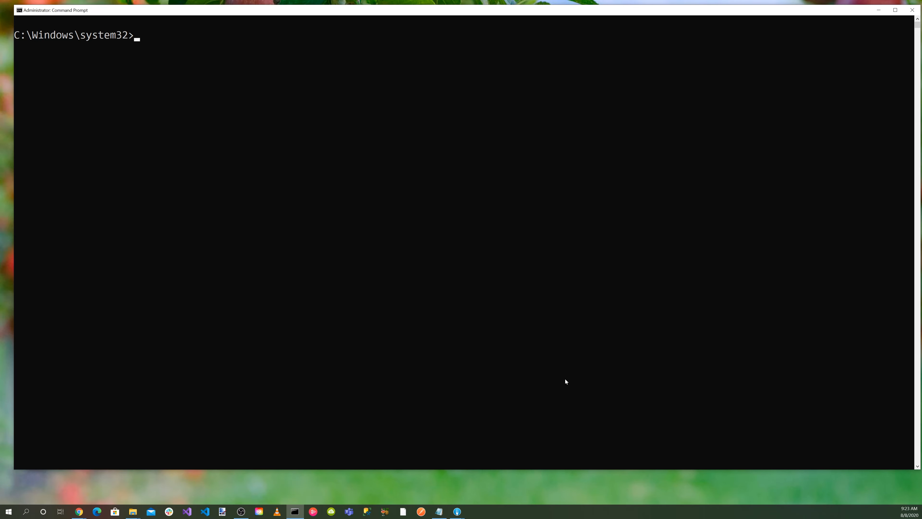
Install Rnwood.Smtp4dev 3.1.0-* as a global dotnet tool and start the smtp4dev server.
type("dotnet tool install -g Rnwood.Smtp4dev --version \"3.1.0-*\"")
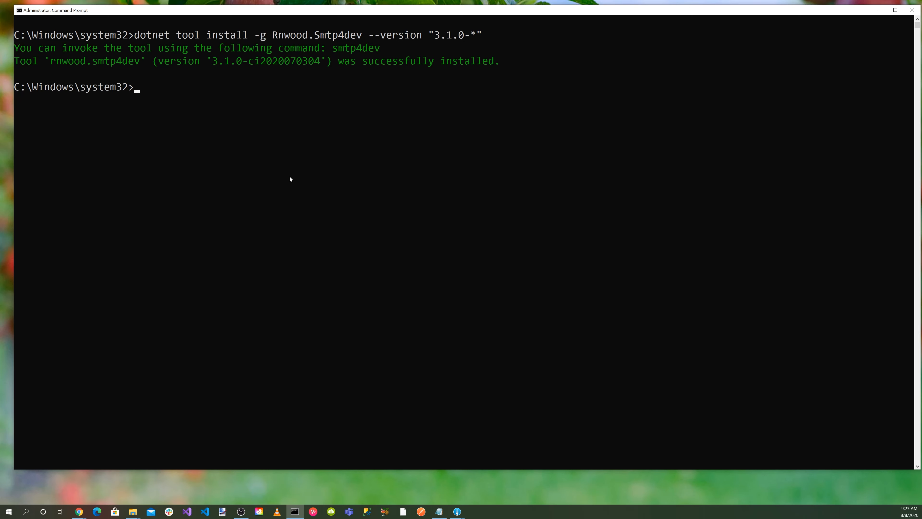
type("smtp4dev")
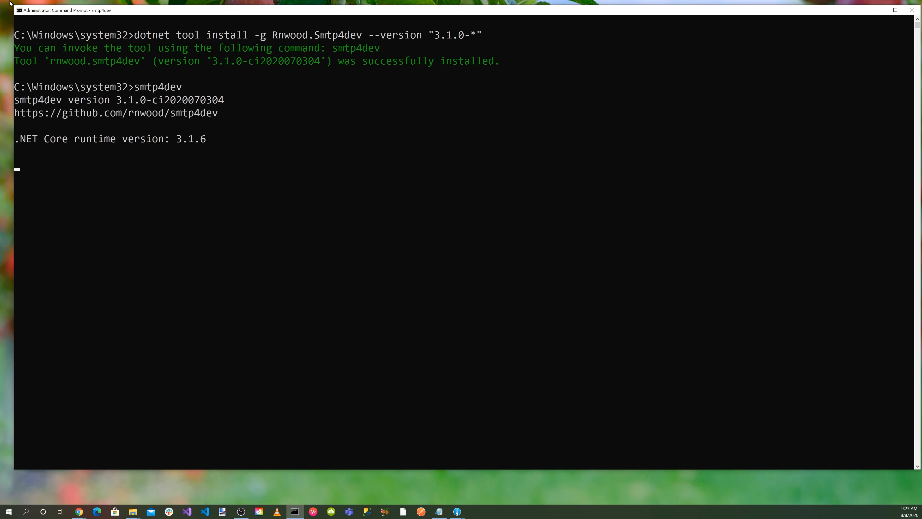
key("Return")
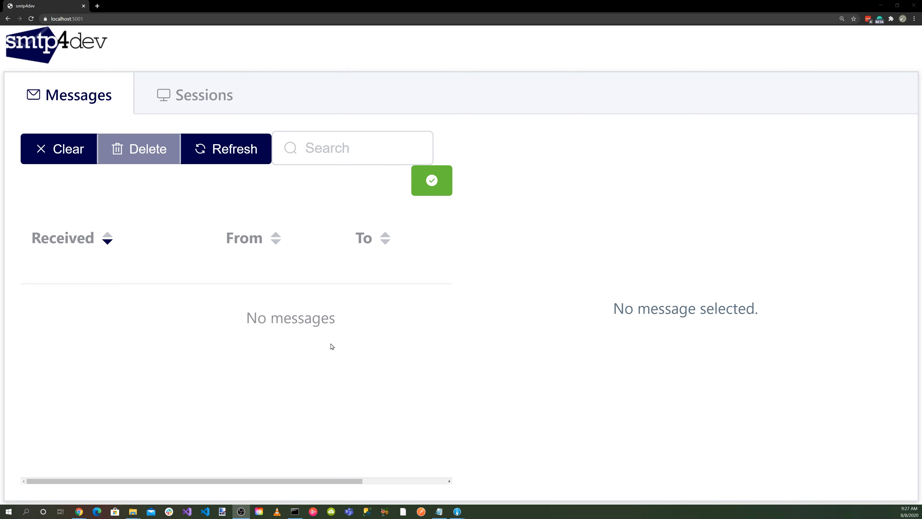
mouse_move(350, 344)
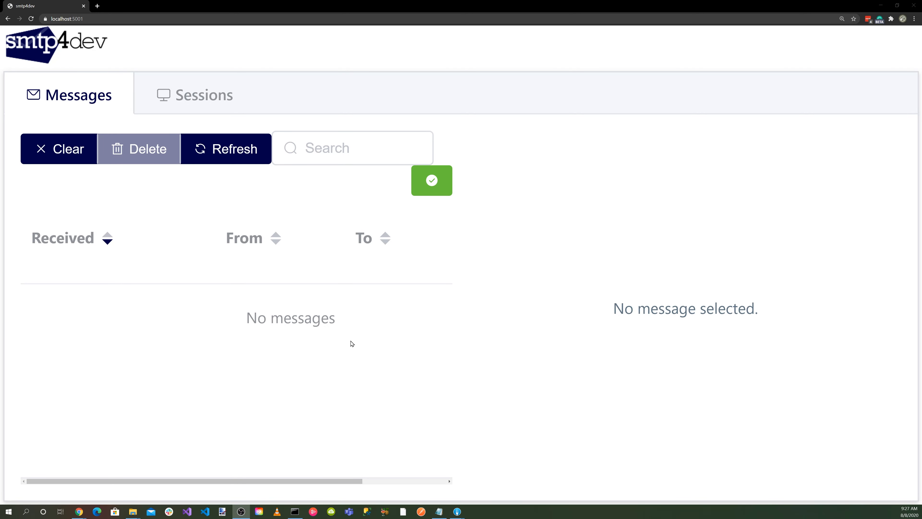
mouse_move(45, 71)
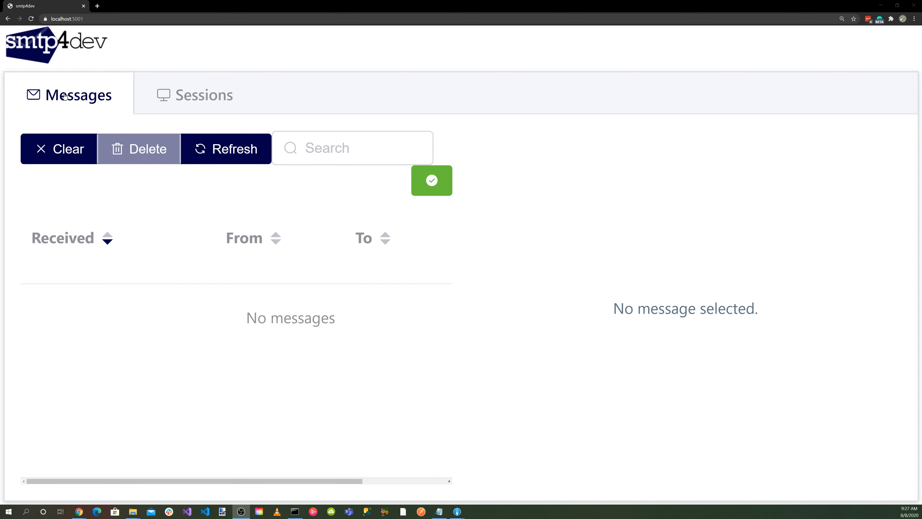
View the empty smtp4dev Messages list at localhost:5001.
left_click(204, 95)
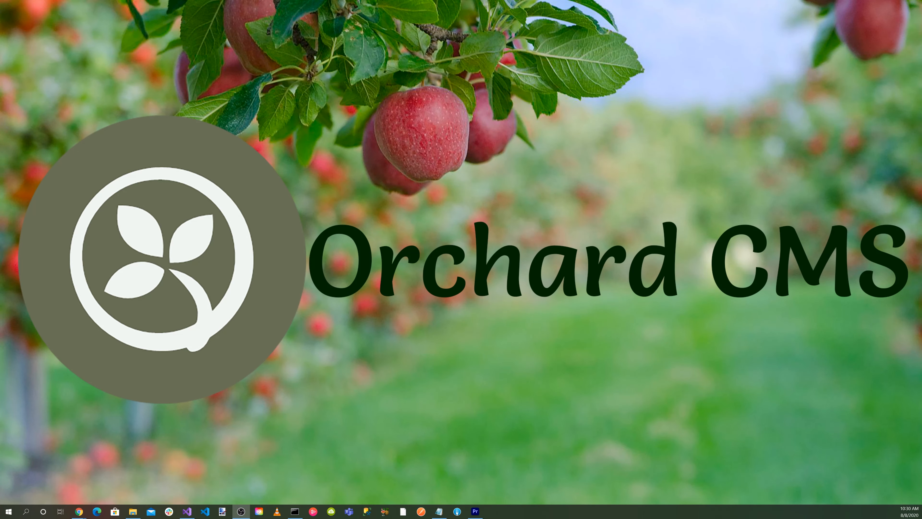
mouse_move(856, 480)
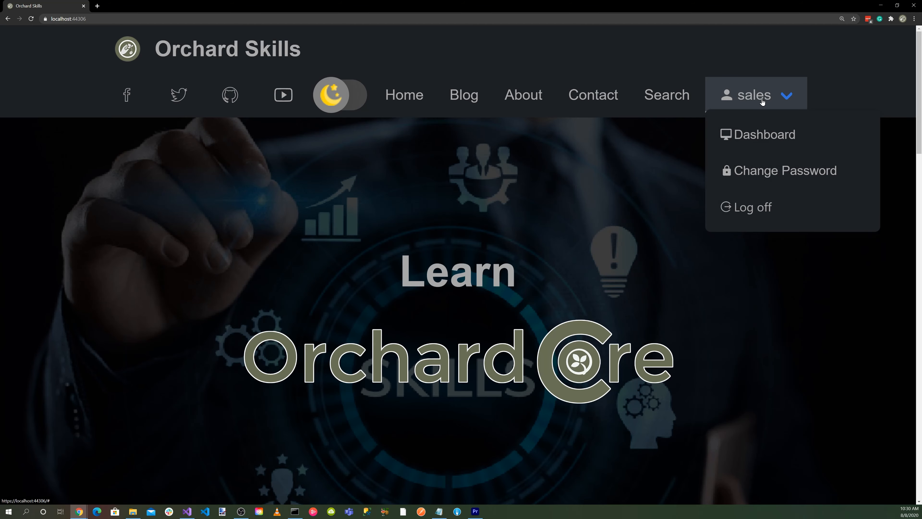
Reach the SMTP settings page via Dashboard > Configuration > Settings > Smtp.
left_click(764, 134)
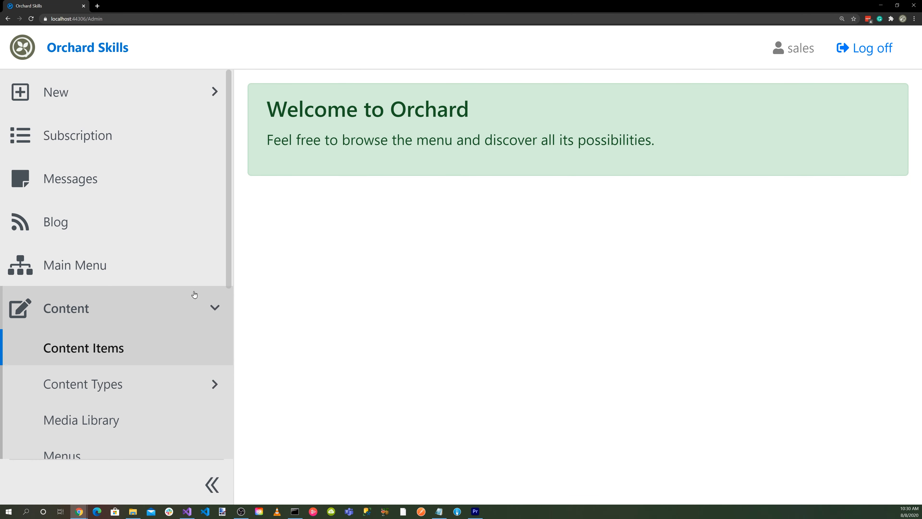
scroll("down", 3)
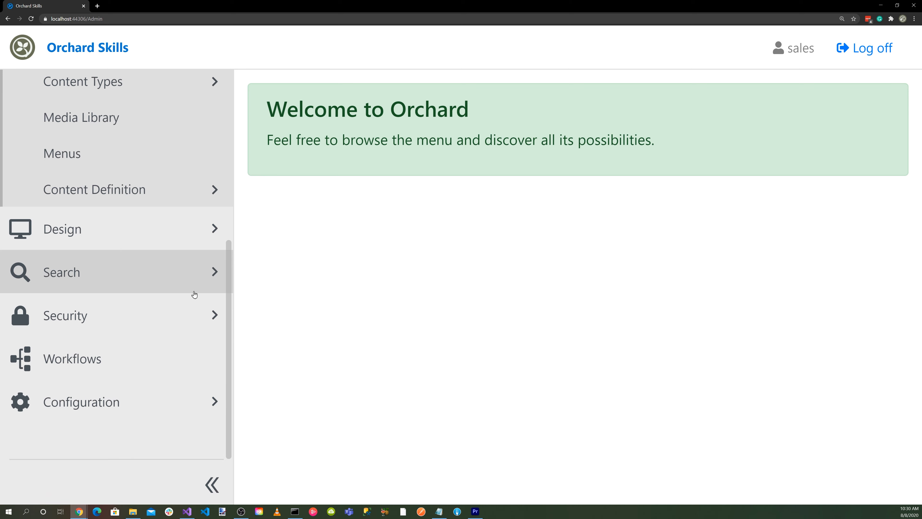
left_click(81, 402)
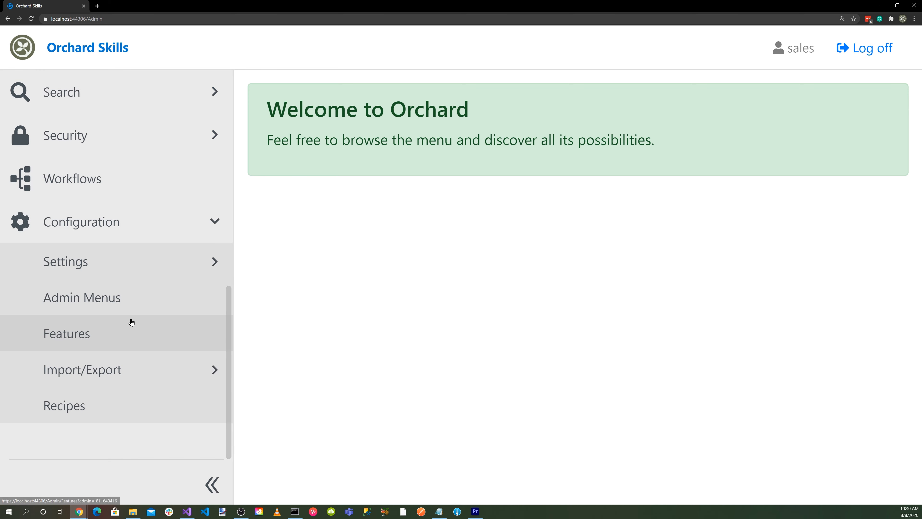
left_click(65, 261)
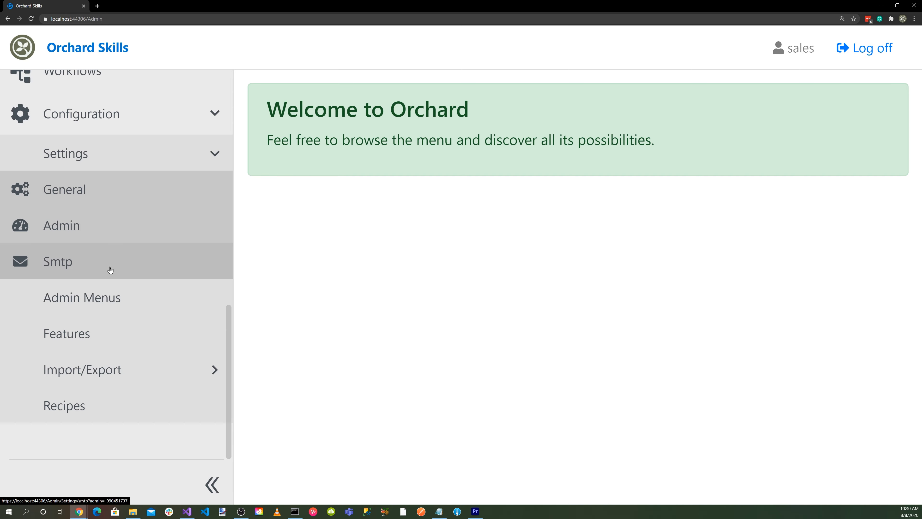
left_click(57, 261)
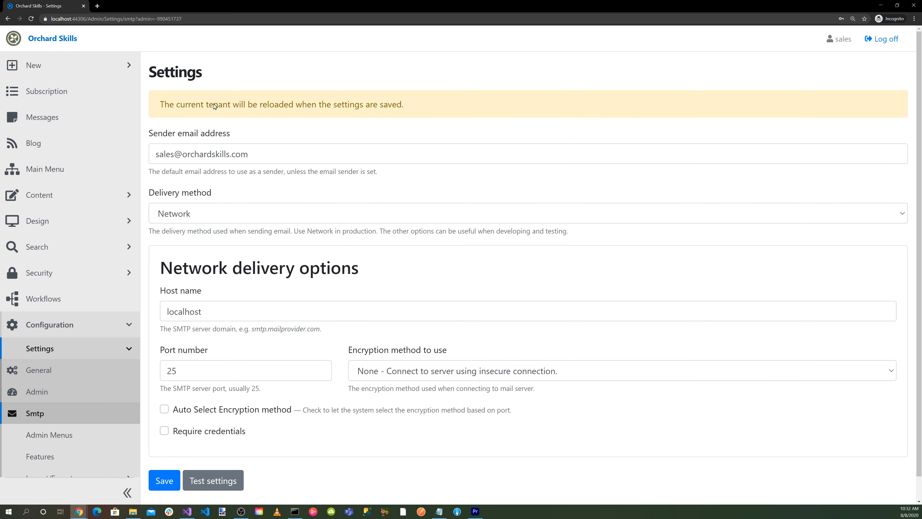
mouse_move(185, 168)
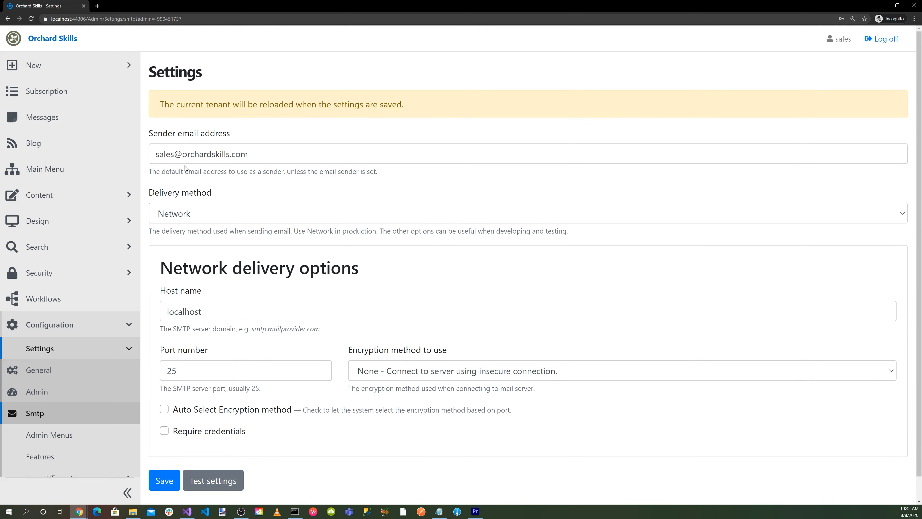
mouse_move(243, 195)
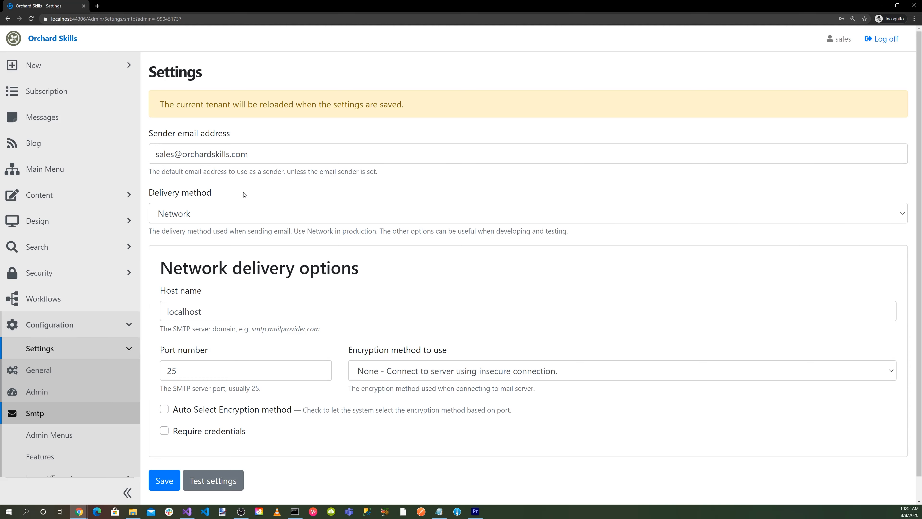
mouse_move(222, 199)
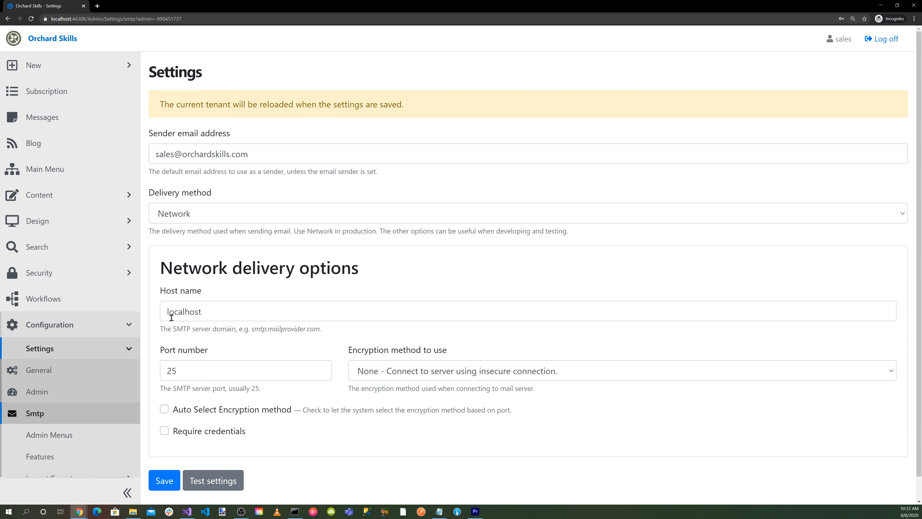
mouse_move(330, 491)
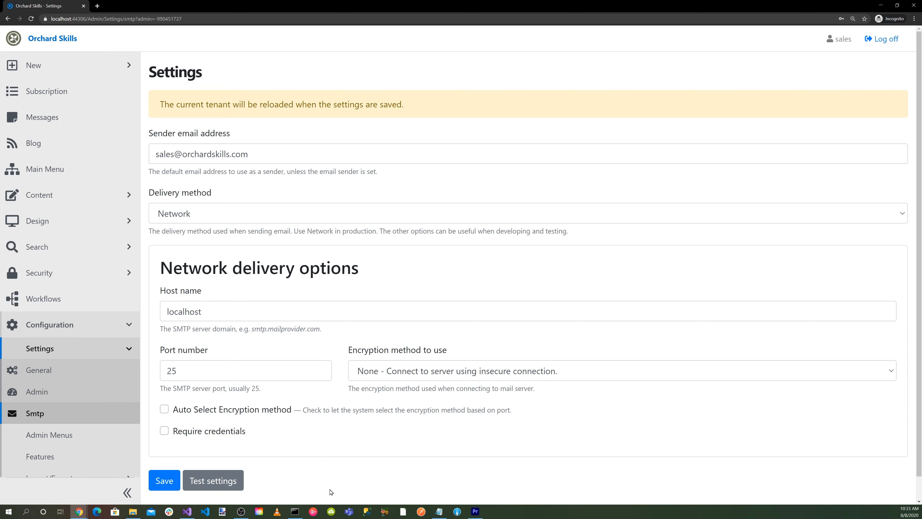
Save the SMTP settings with host localhost, port 25 and no encryption, confirmed as updated.
left_click(164, 480)
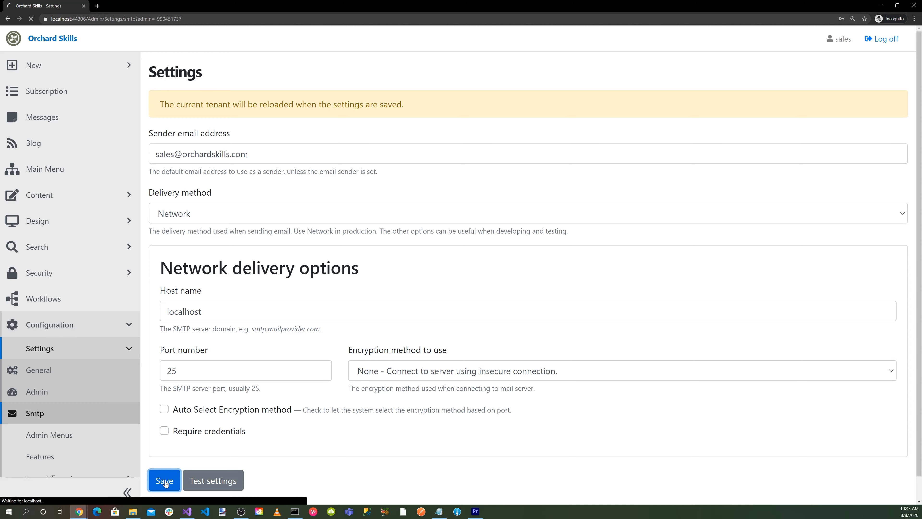
left_click(165, 480)
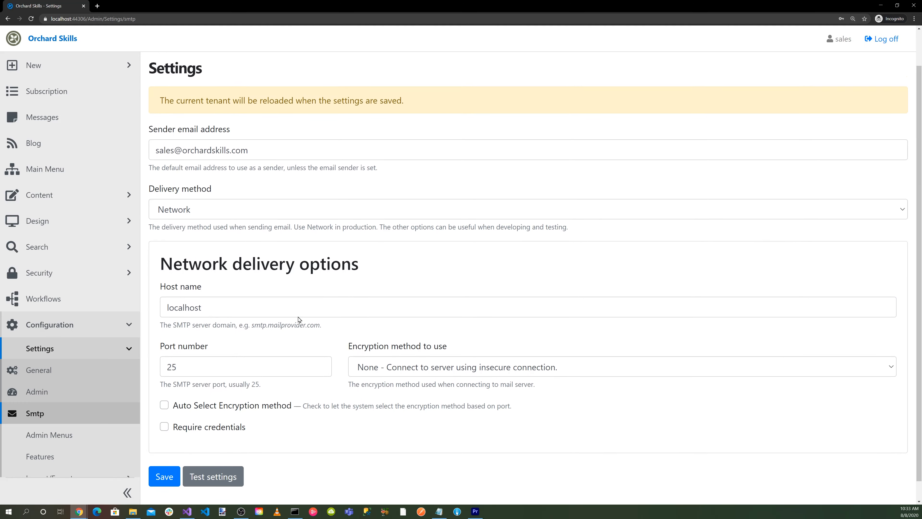
left_click(165, 476)
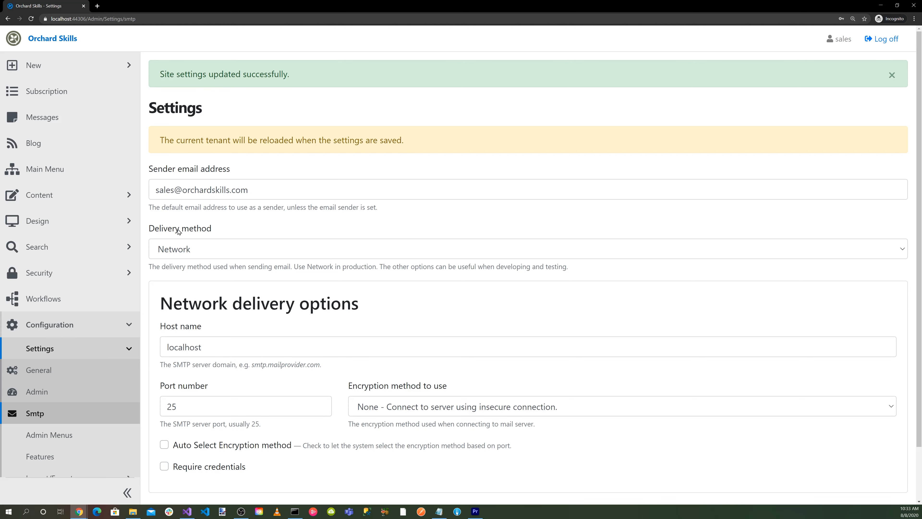
mouse_move(70, 324)
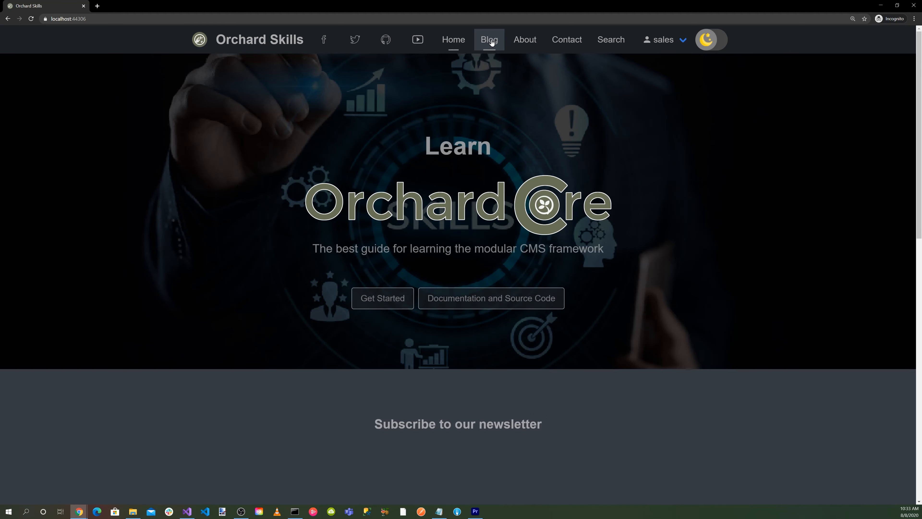
Submit the site's contact form with the message 'This is a message'.
left_click(566, 40)
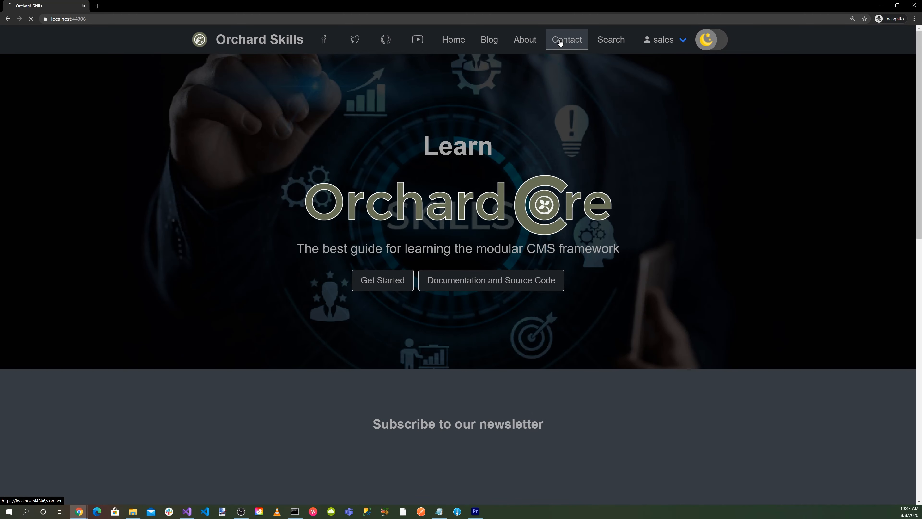
left_click(566, 40)
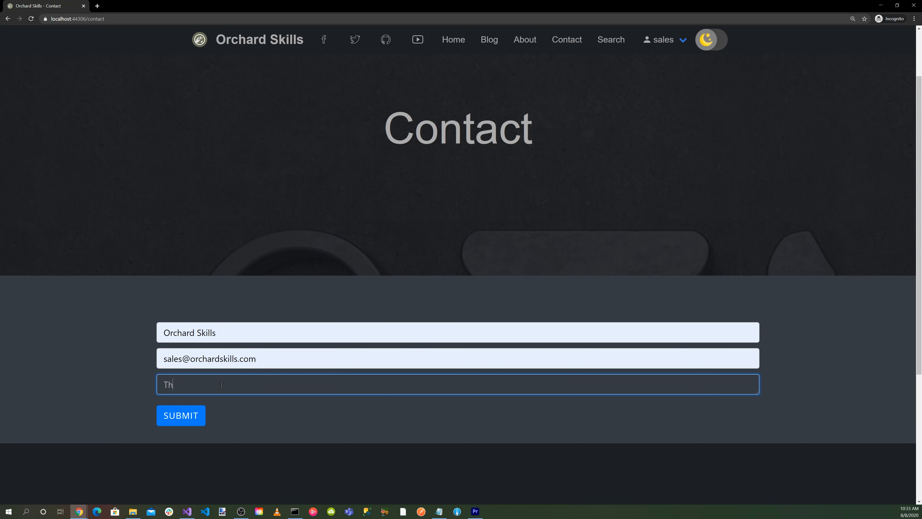
mouse_move(255, 338)
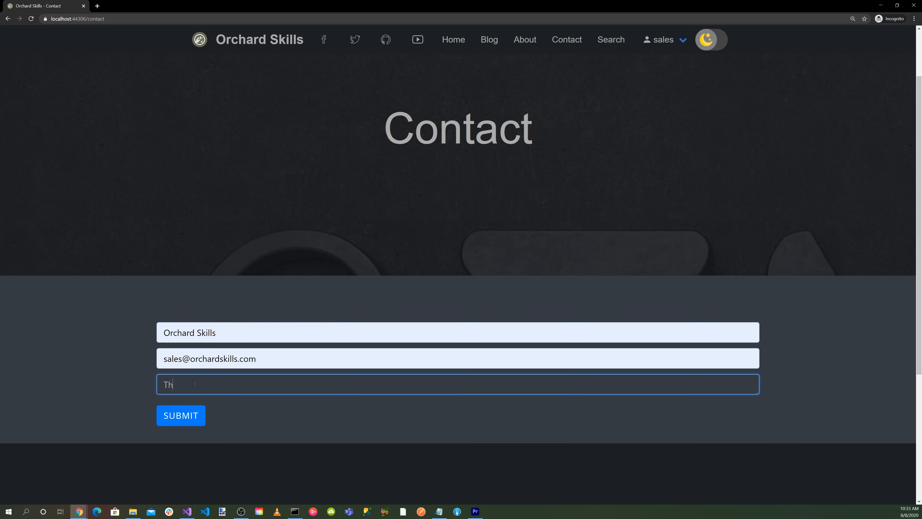
type("is is a me")
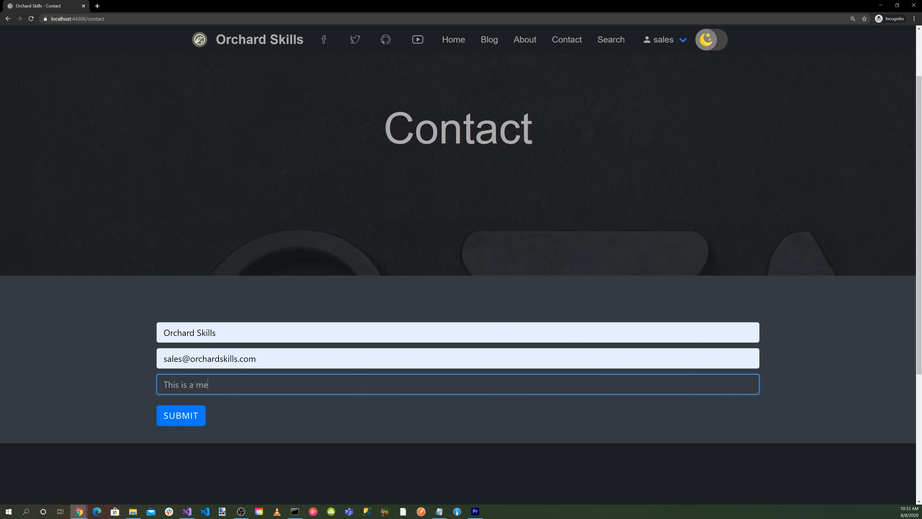
type("ssage")
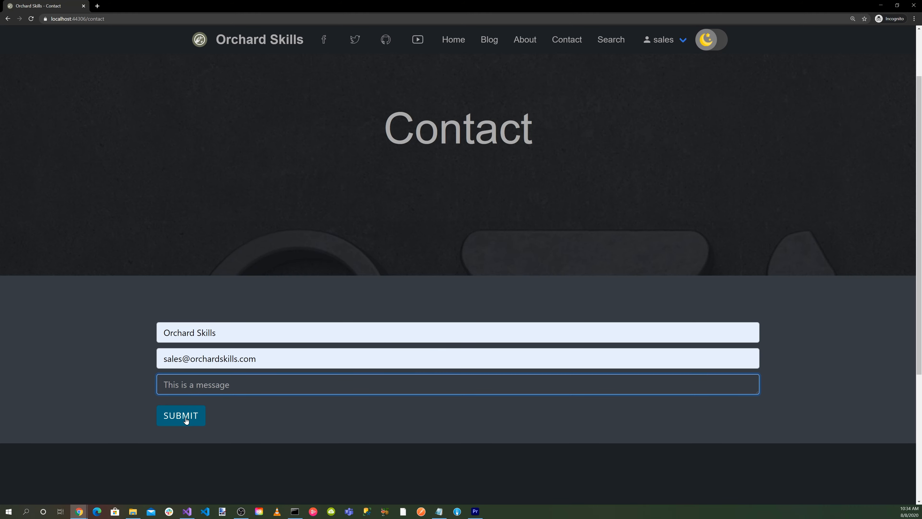
left_click(181, 414)
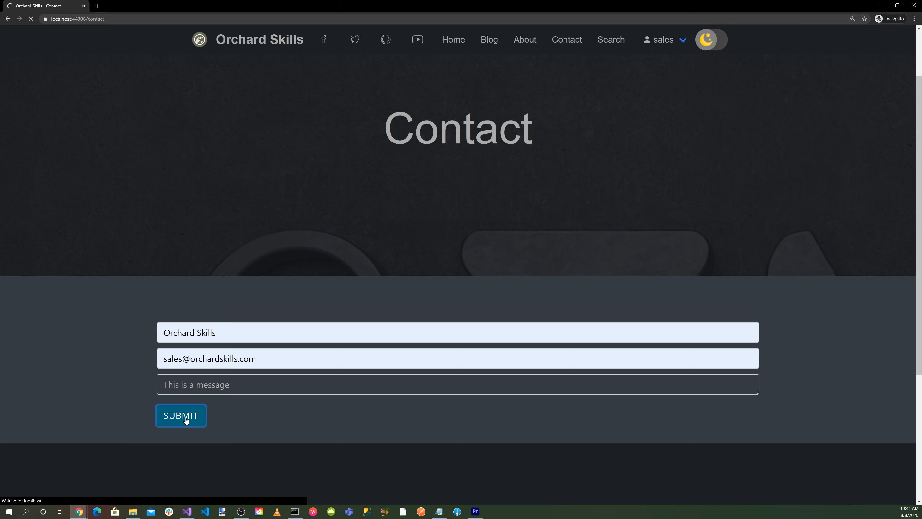
left_click(180, 415)
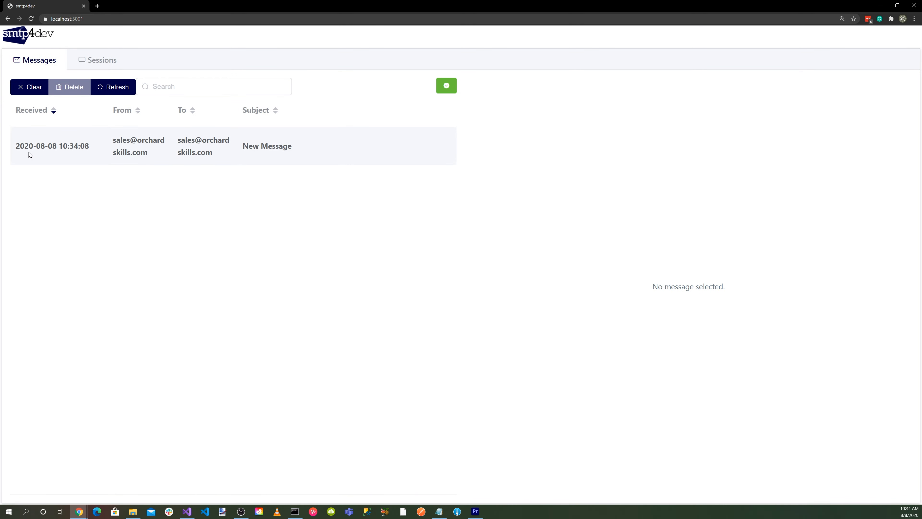
mouse_move(128, 146)
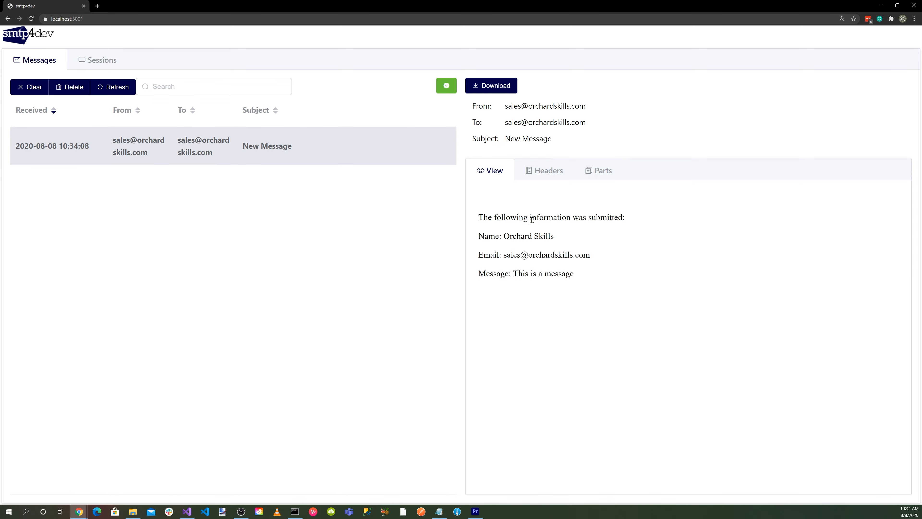
mouse_move(509, 245)
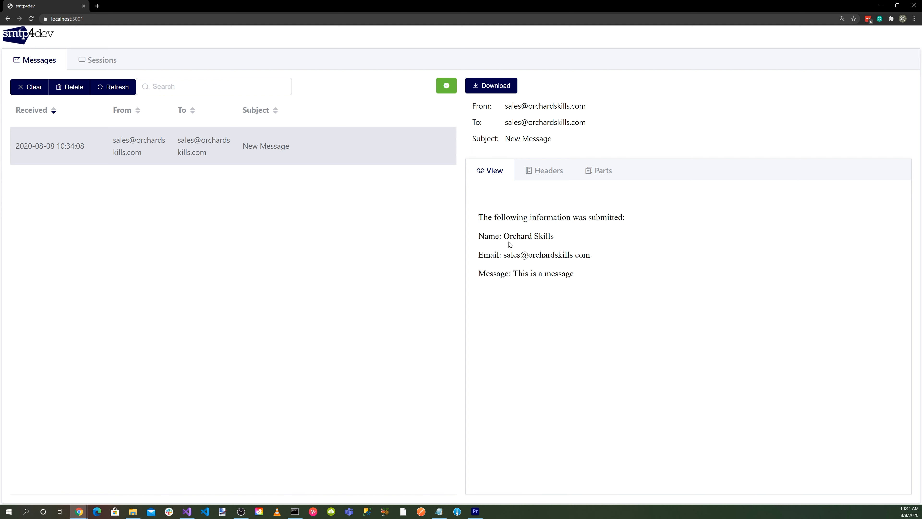
mouse_move(343, 276)
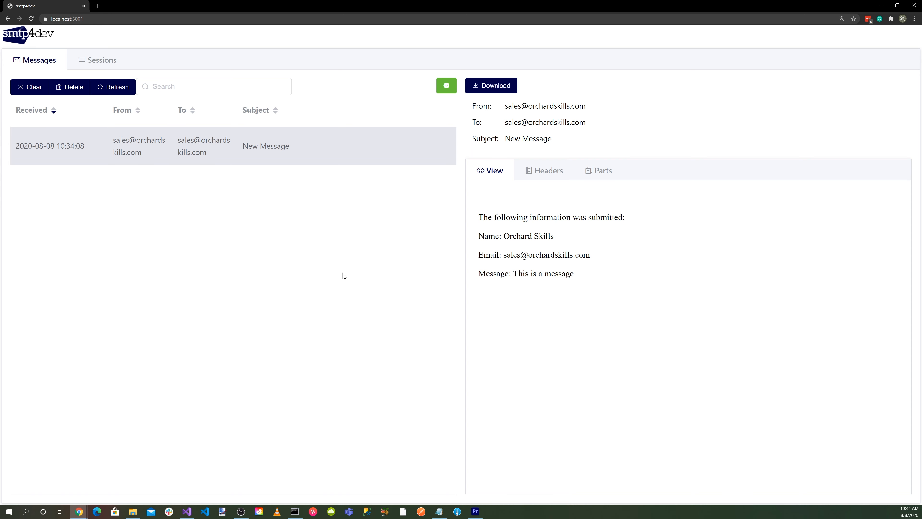
mouse_move(102, 60)
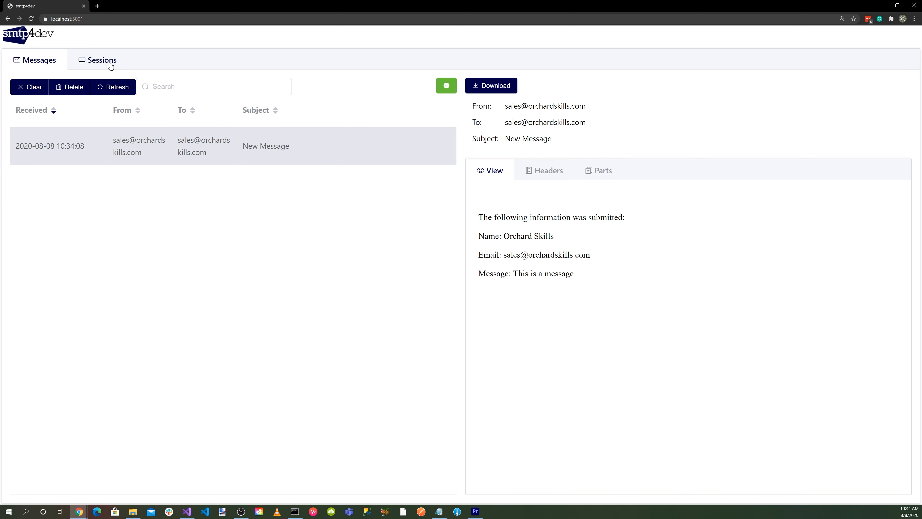
Review the SMTP session log for 127.0.0.1, then return to the received messages list.
left_click(102, 60)
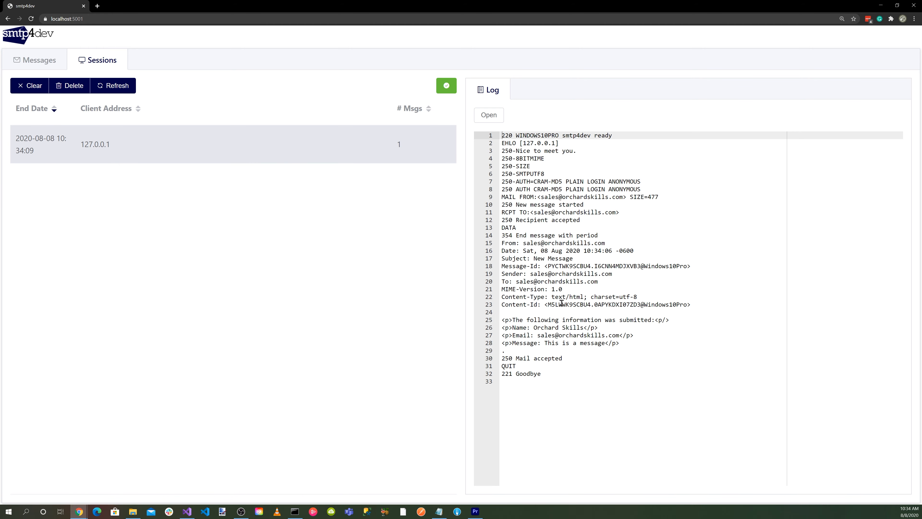
mouse_move(353, 152)
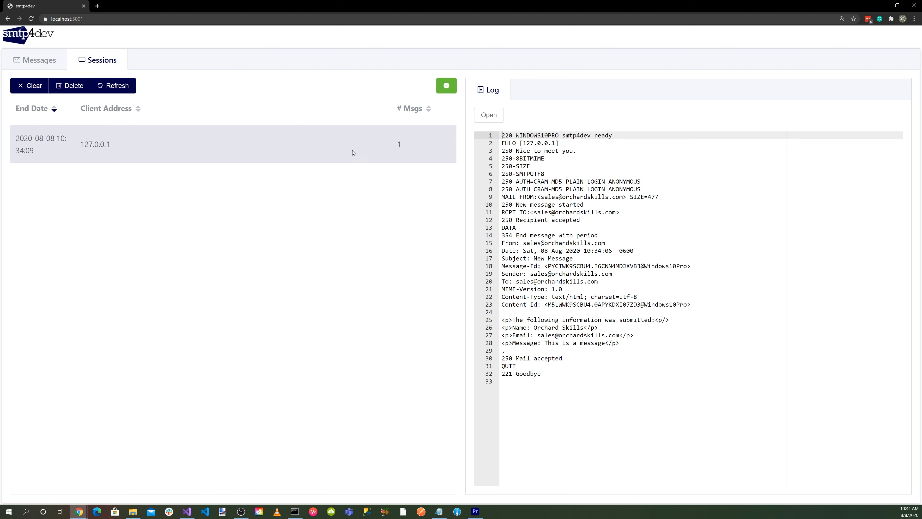
left_click(34, 59)
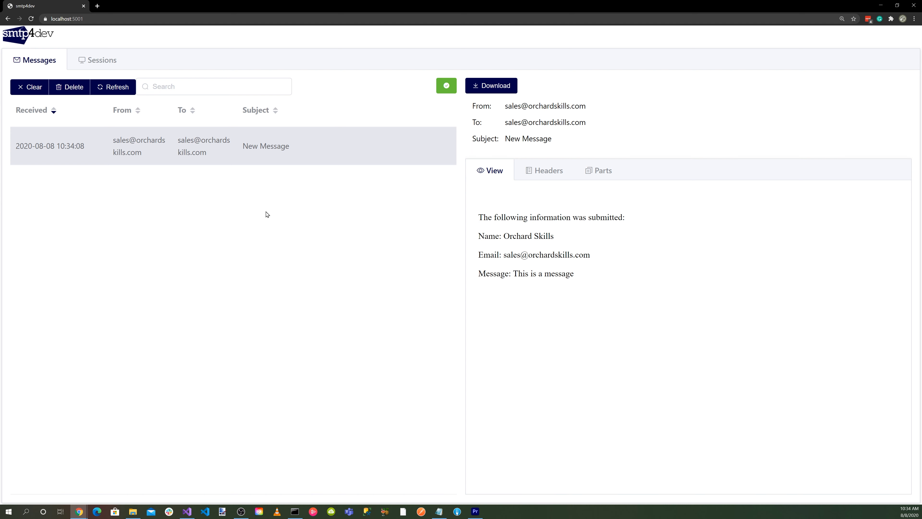
mouse_move(331, 237)
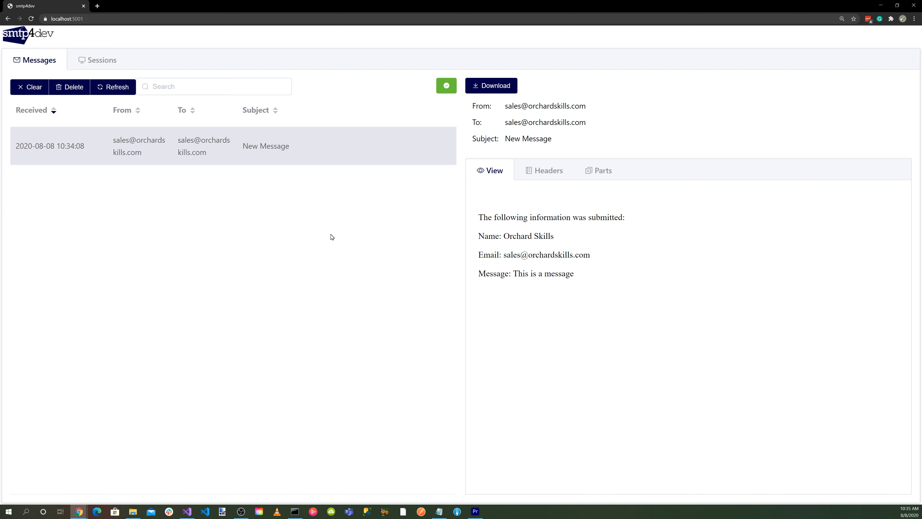
mouse_move(262, 197)
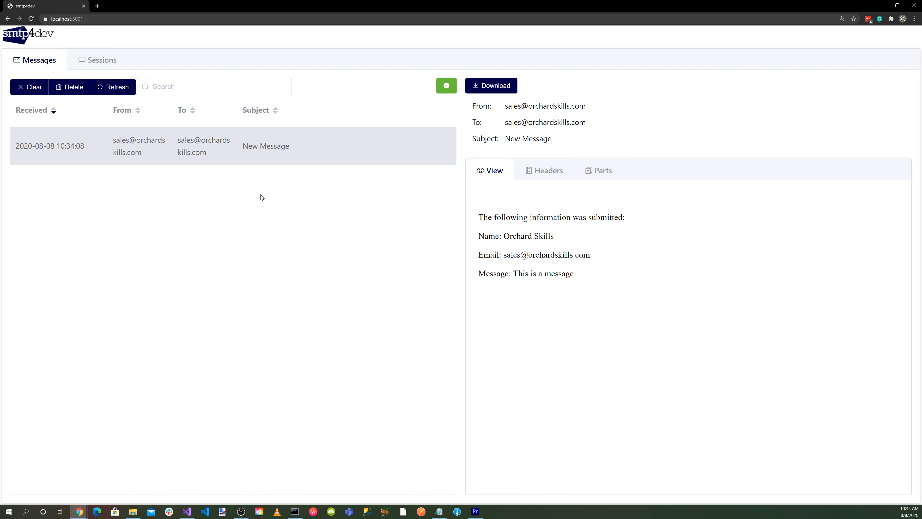